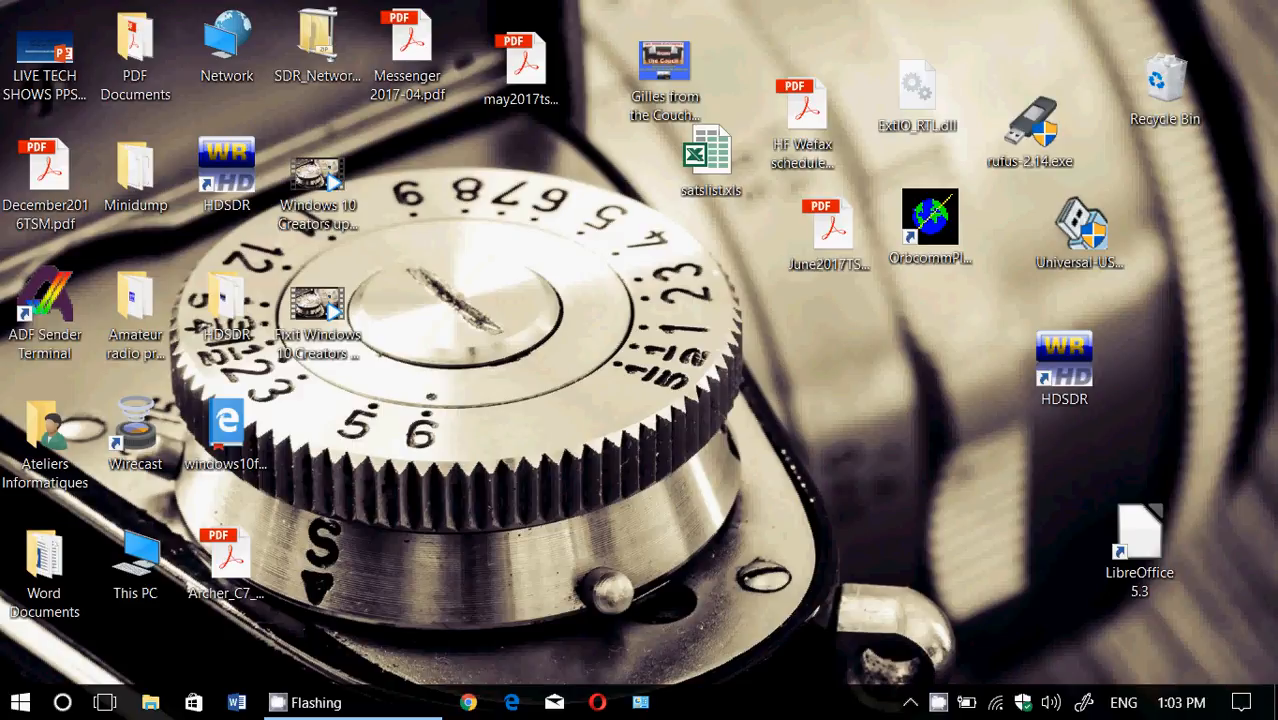
mouse_move(72, 647)
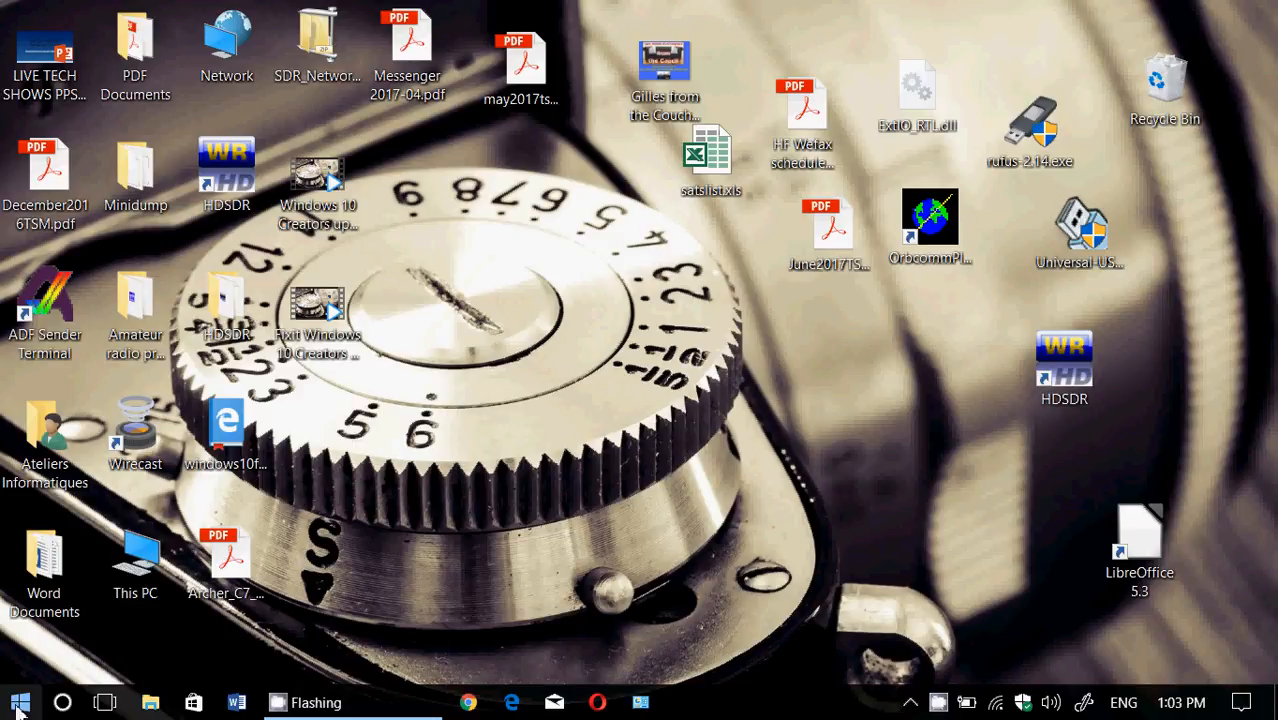
Launch Control Panel from Start search and go to Power Options
click(19, 702)
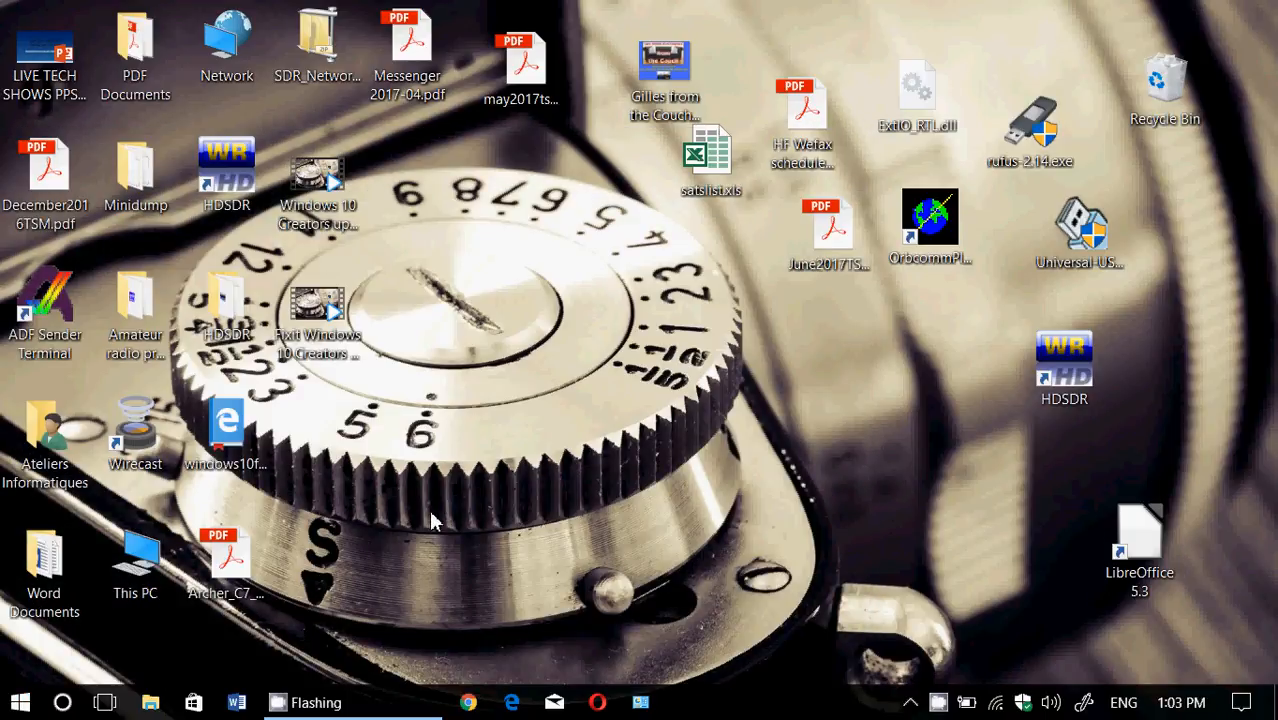
click(62, 702)
text(control)
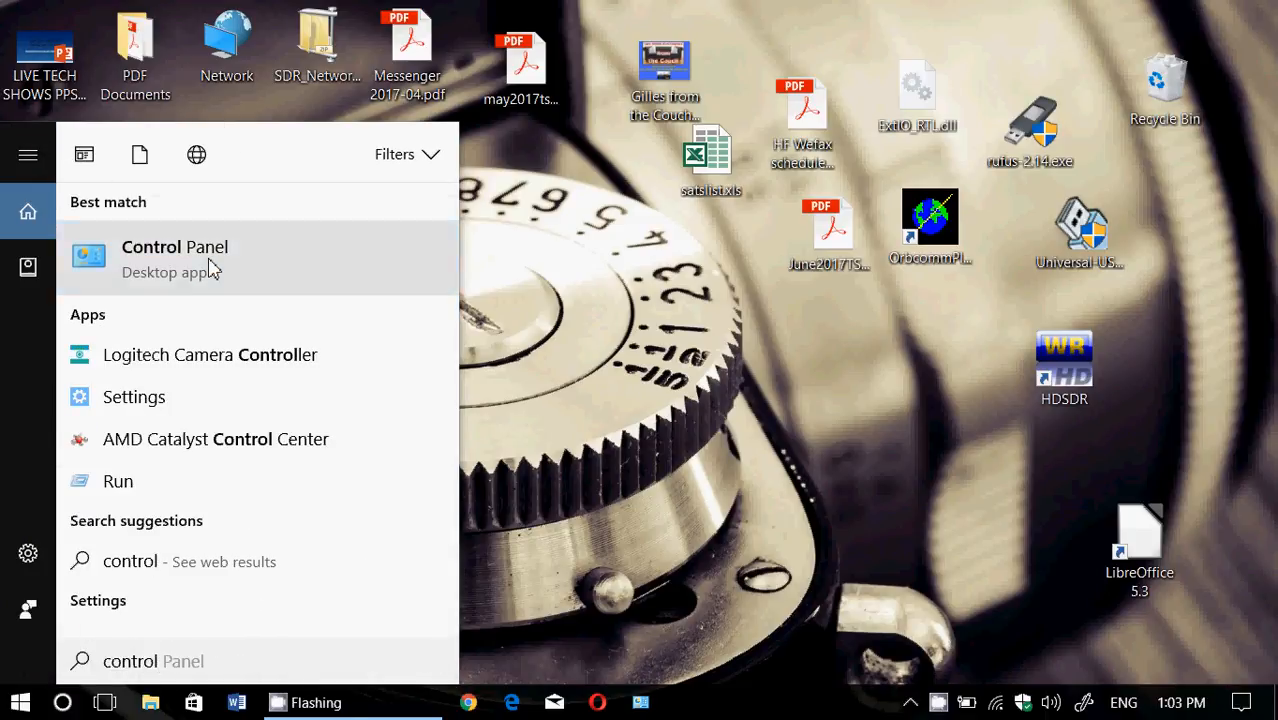
click(175, 247)
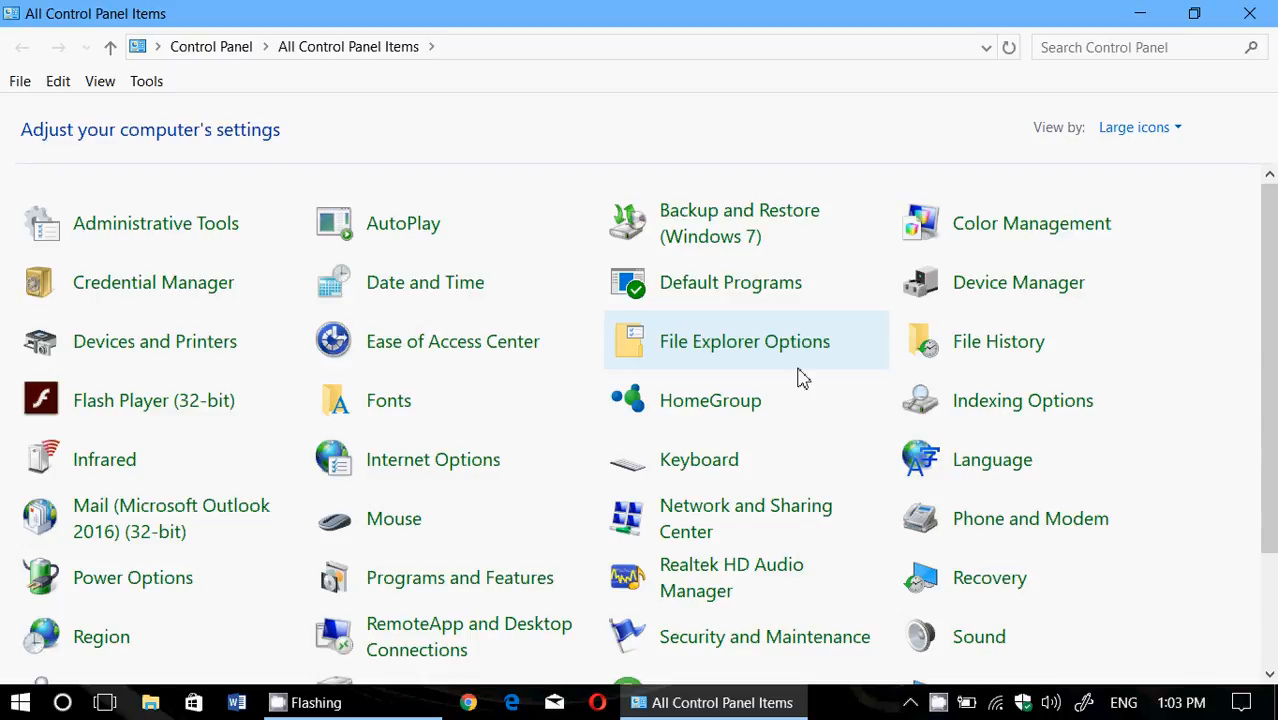
mouse_move(560, 400)
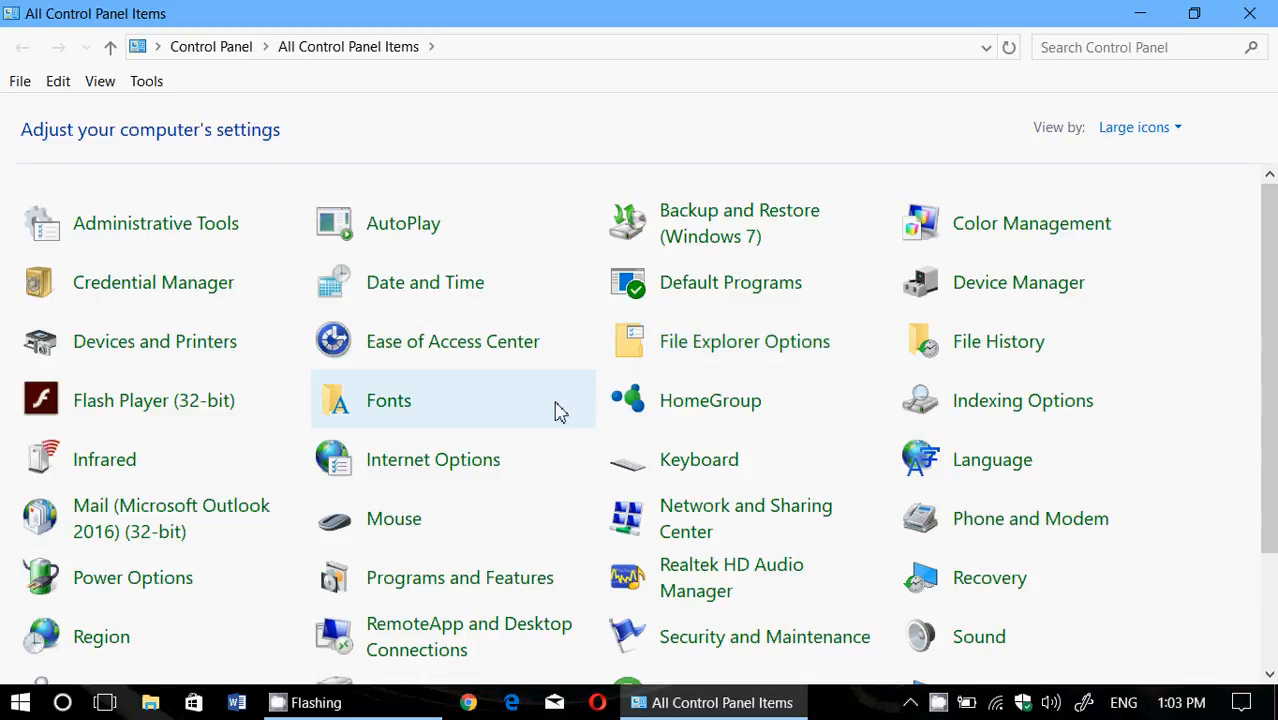
scroll(down, 3)
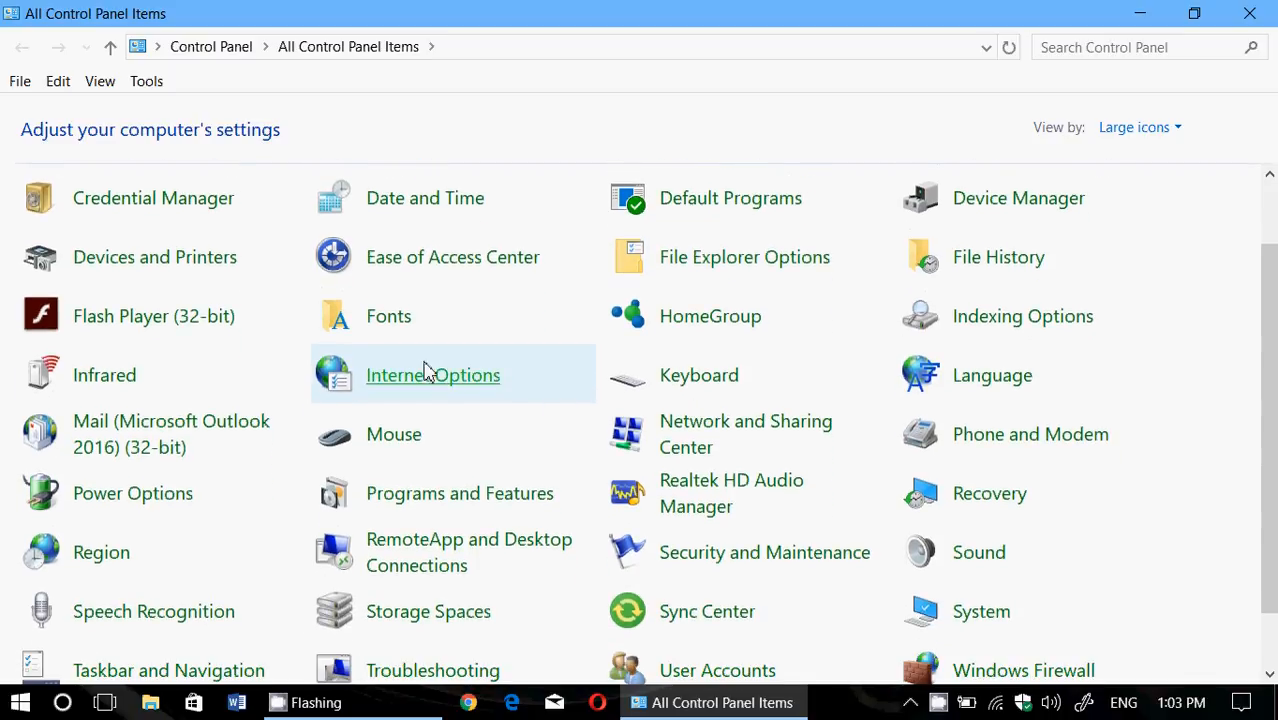
mouse_move(133, 493)
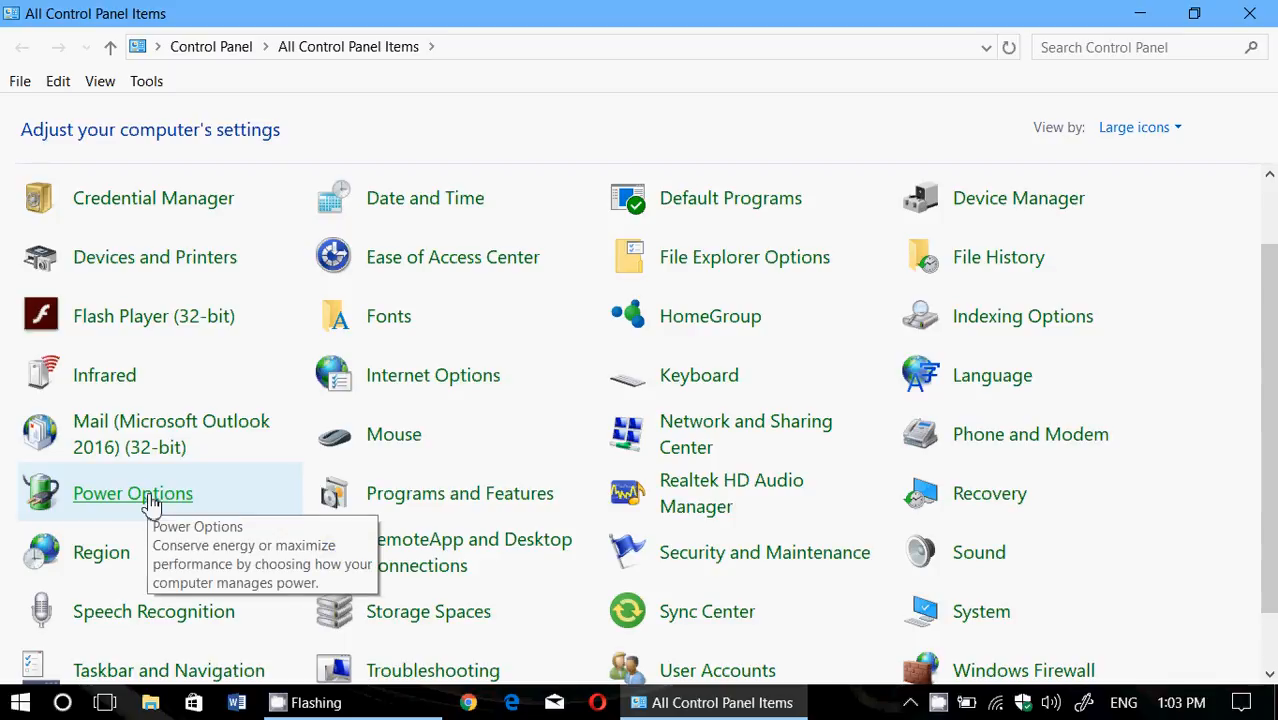
click(132, 493)
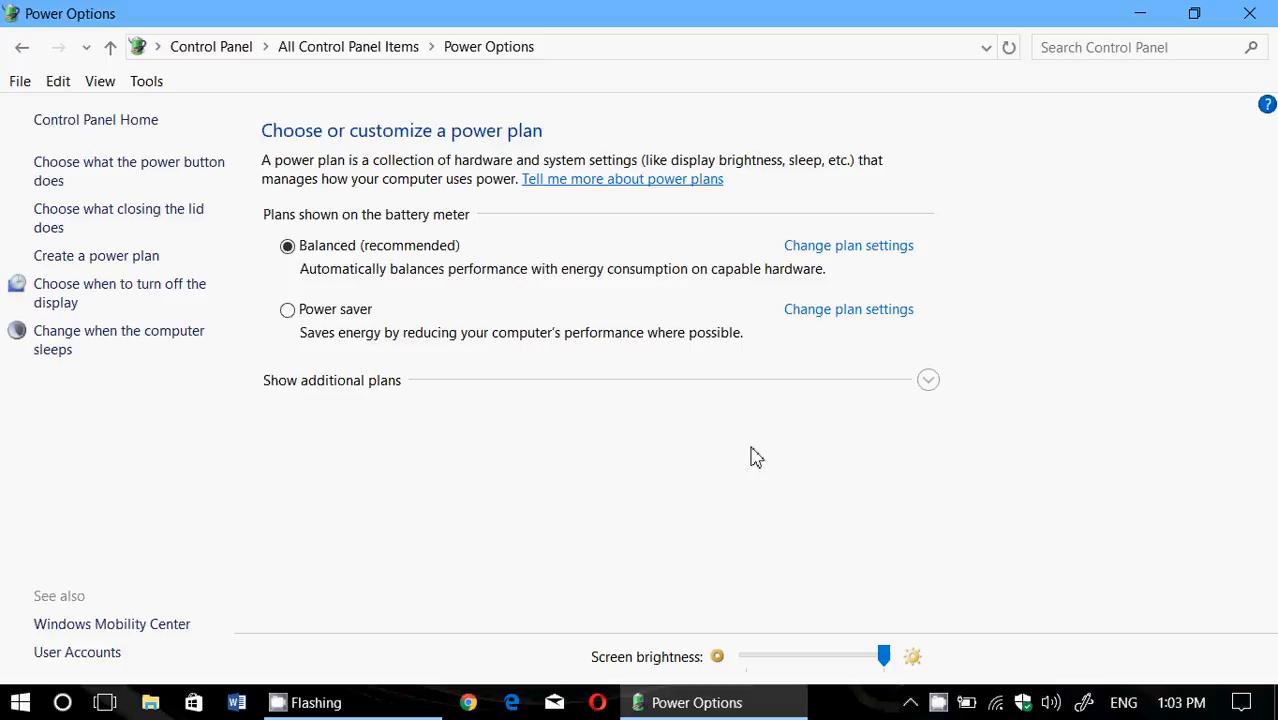
mouse_move(320, 316)
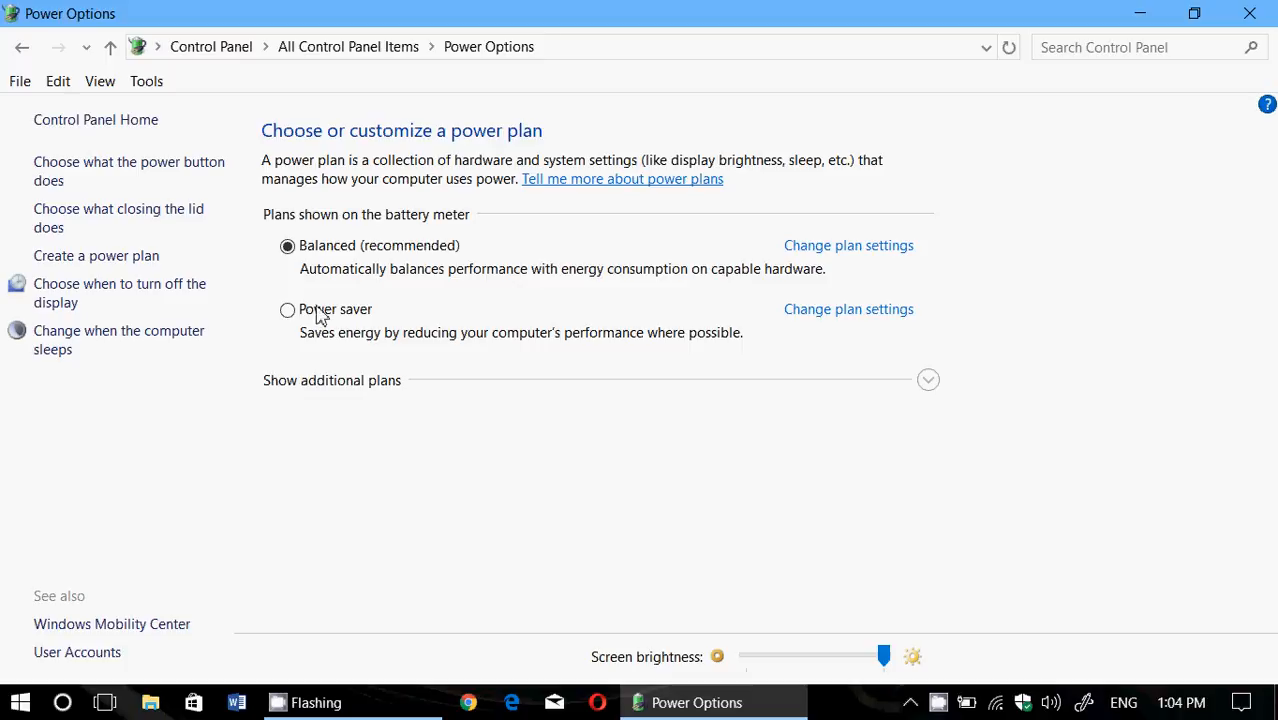
mouse_move(278, 390)
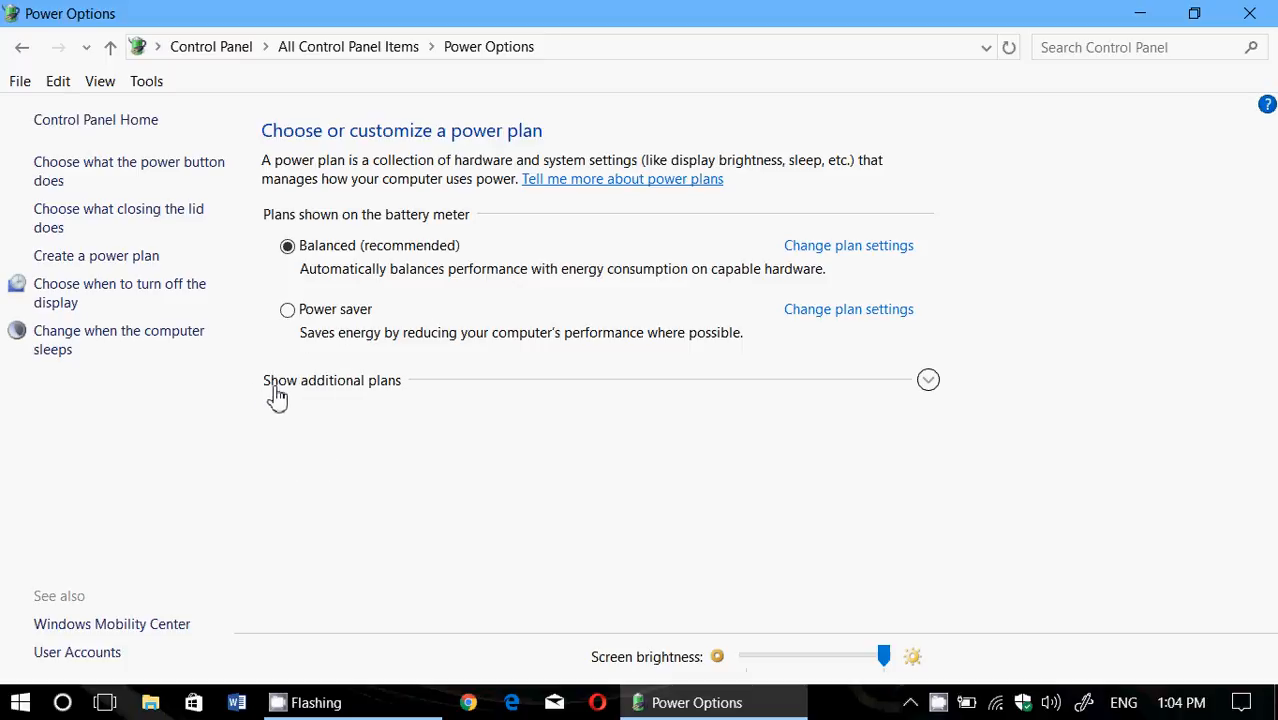
Expand the additional plans and select High performance as the active plan
click(331, 380)
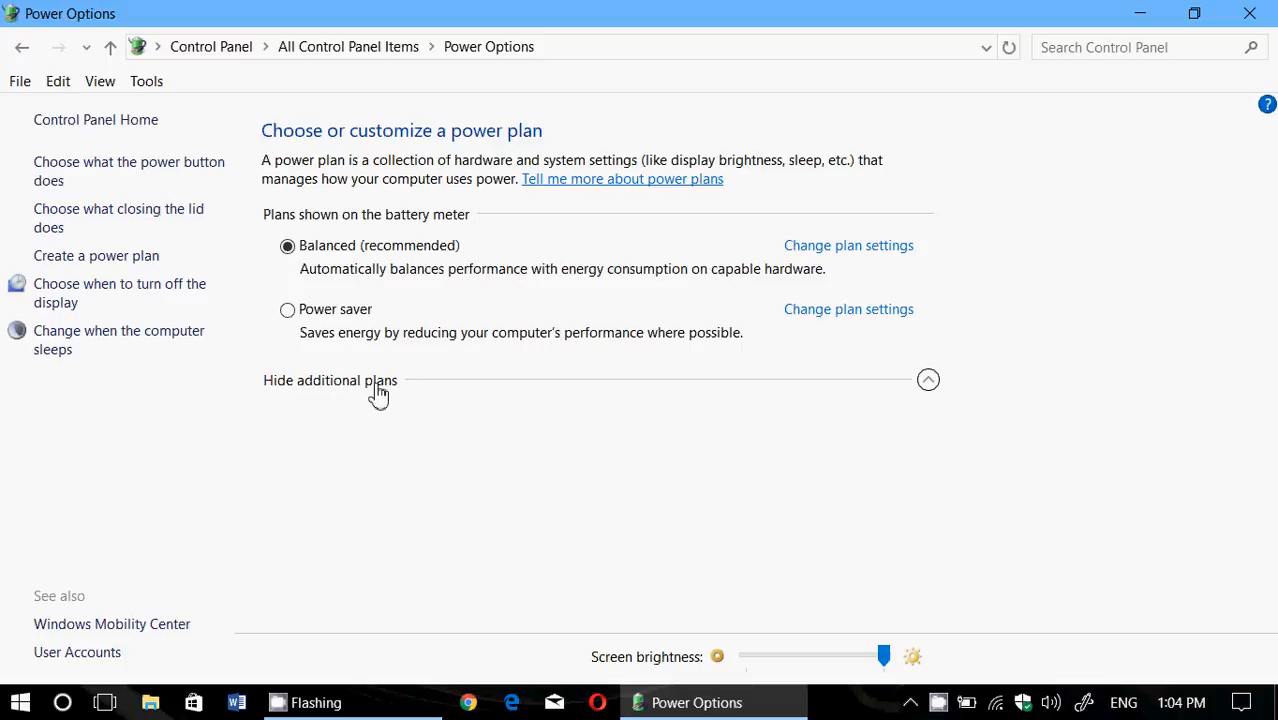
click(330, 380)
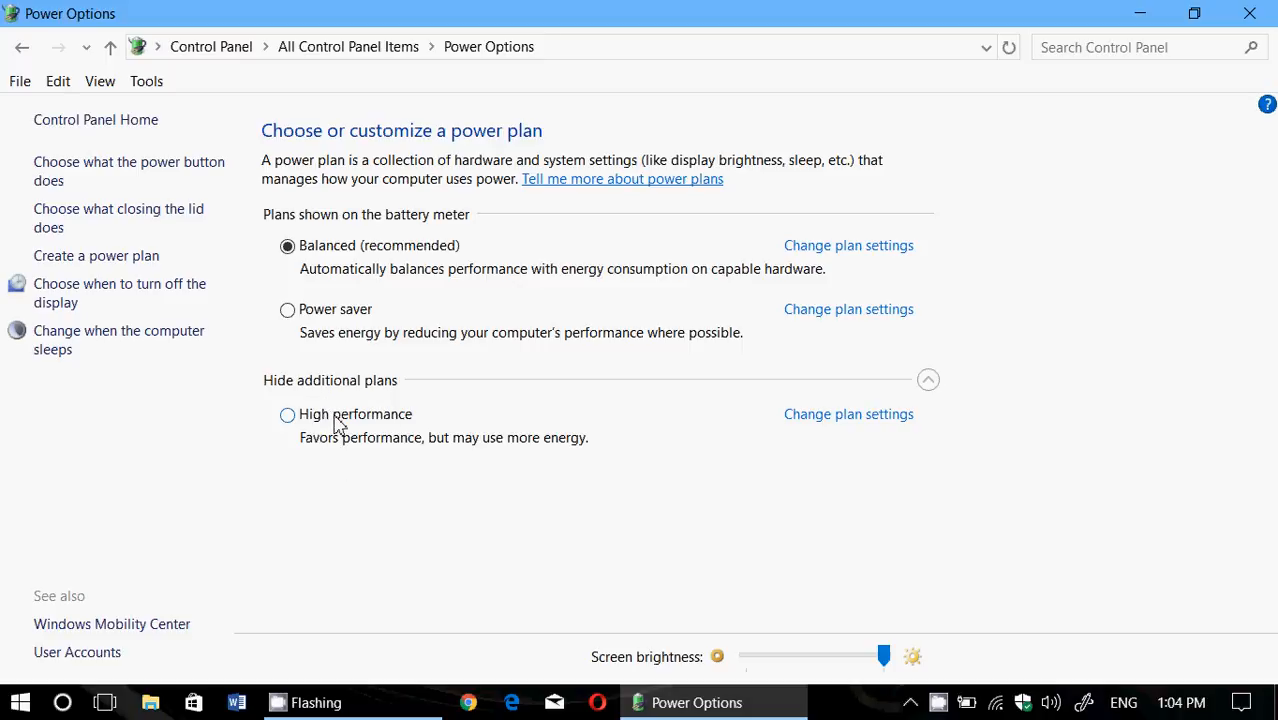
click(287, 414)
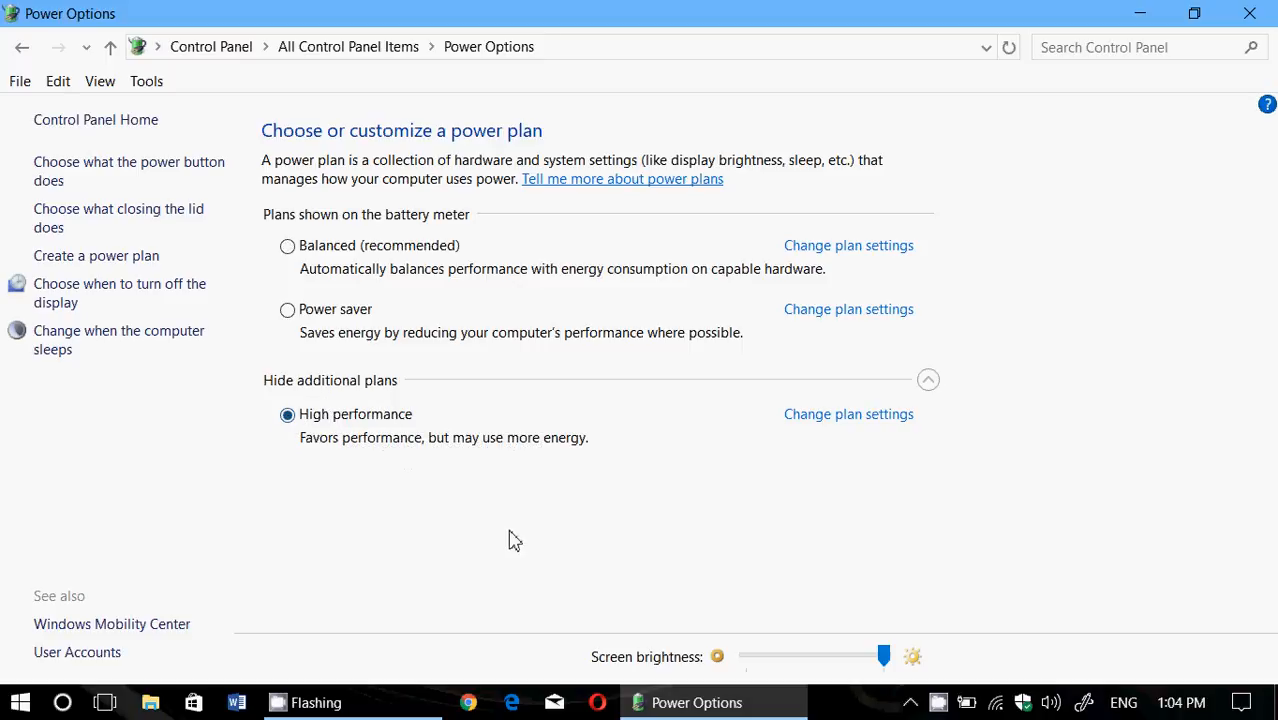
mouse_move(709, 567)
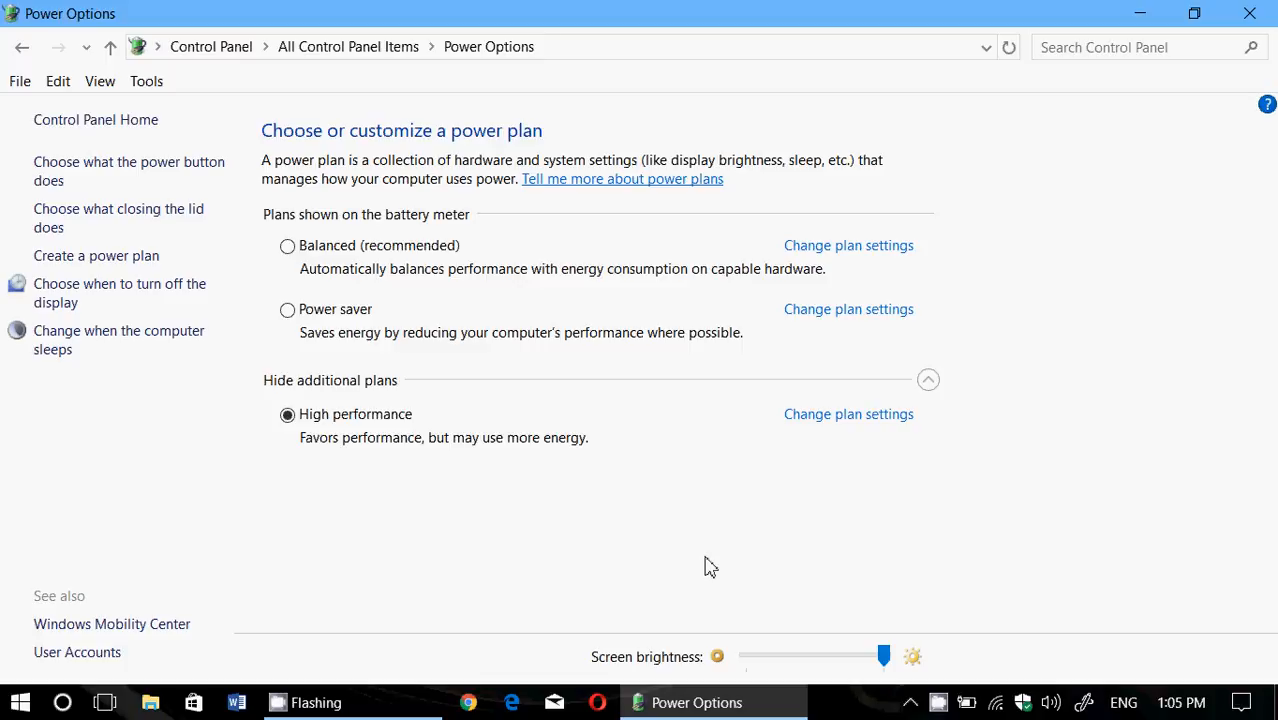
mouse_move(637, 583)
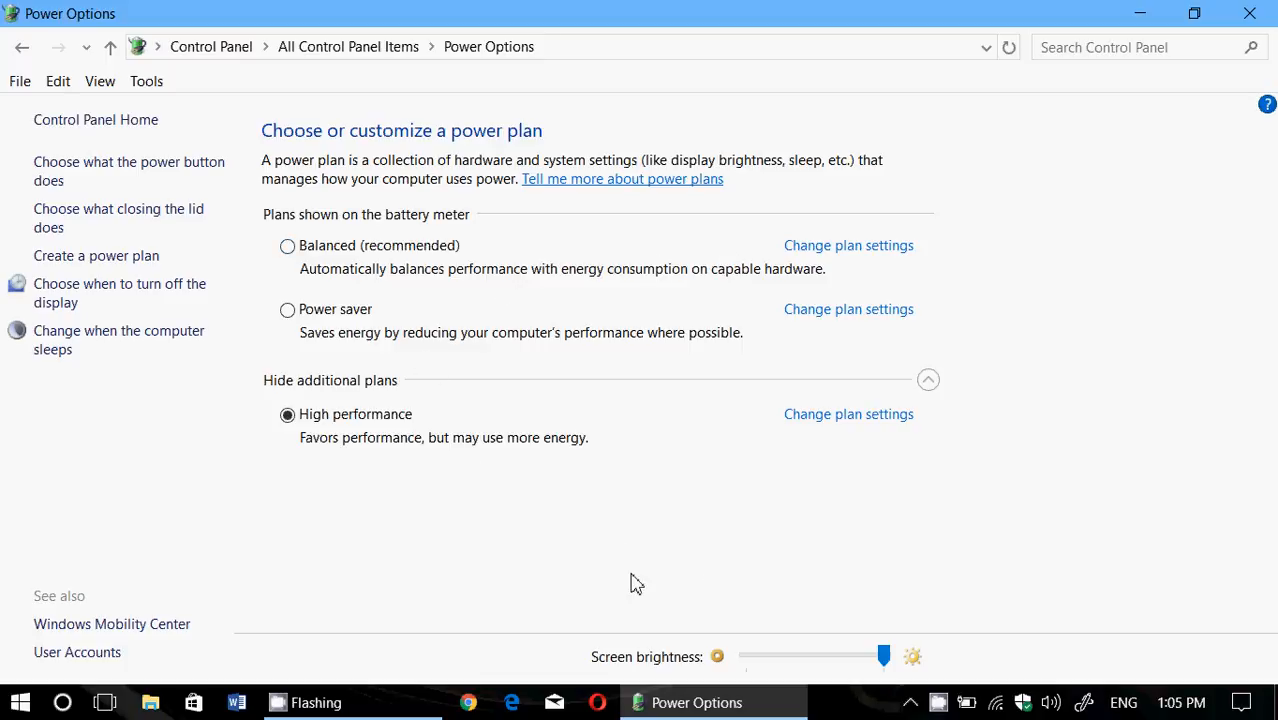
mouse_move(687, 551)
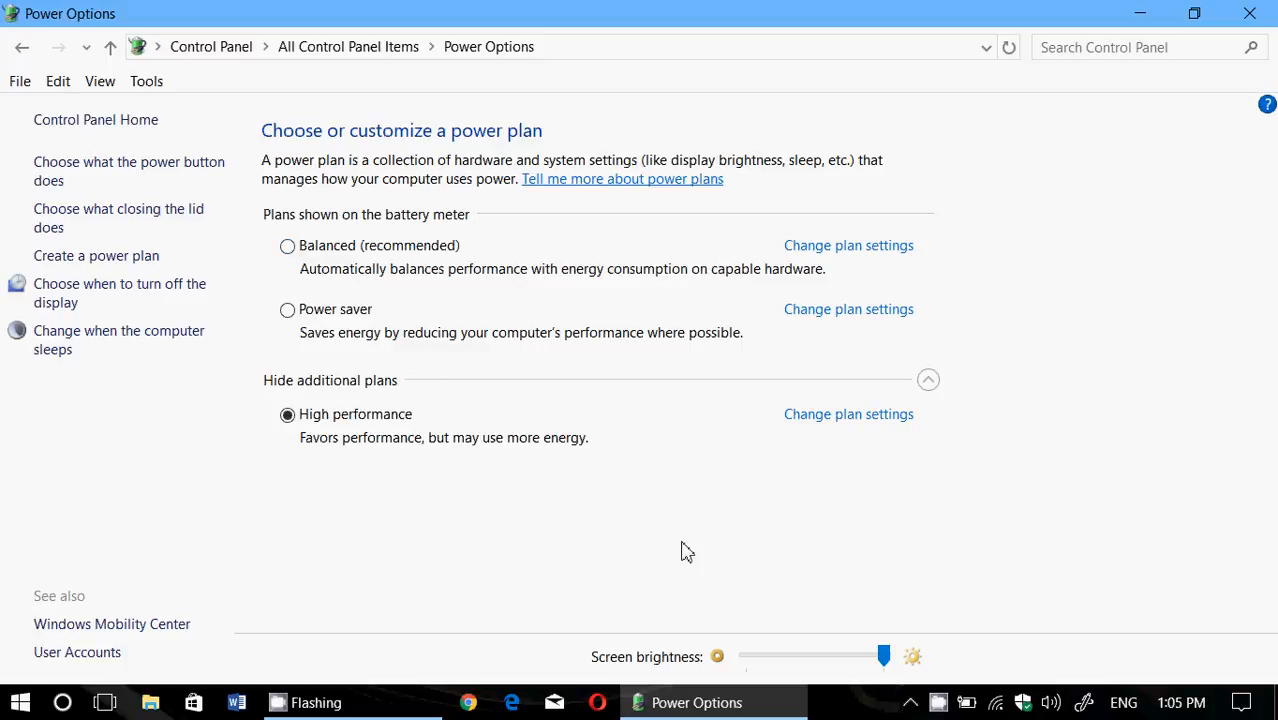
mouse_move(402, 438)
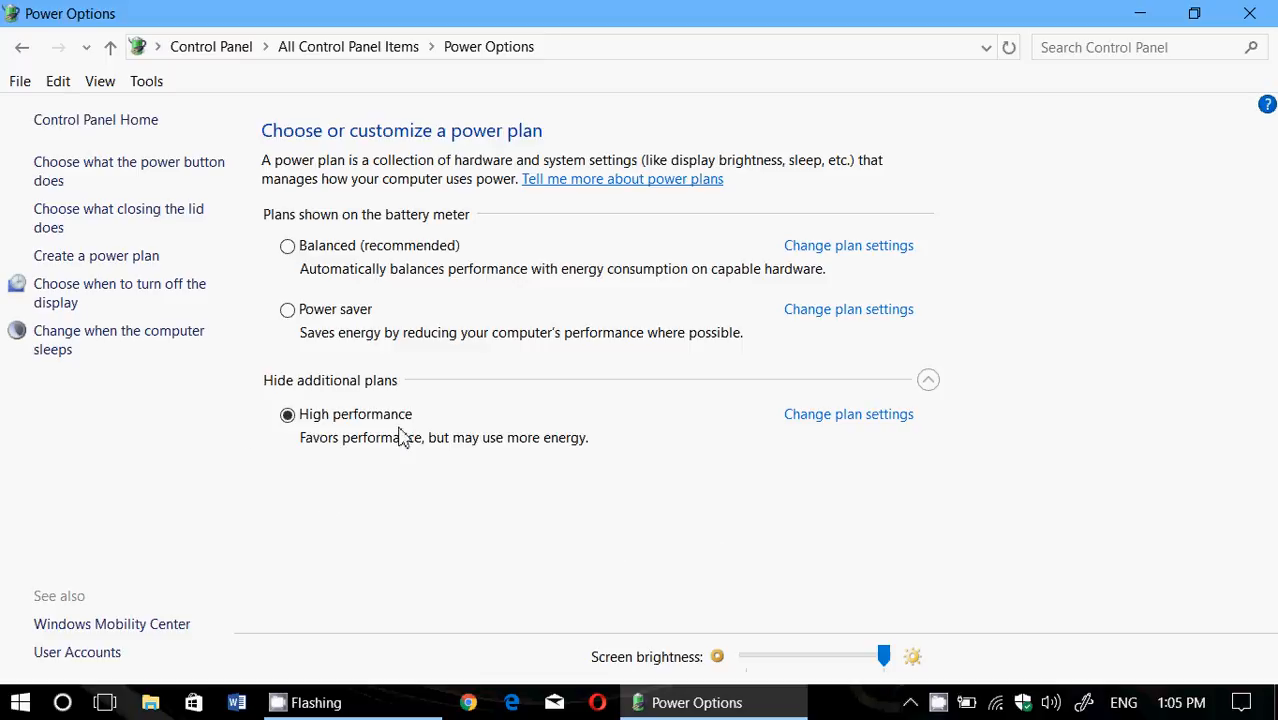
mouse_move(477, 482)
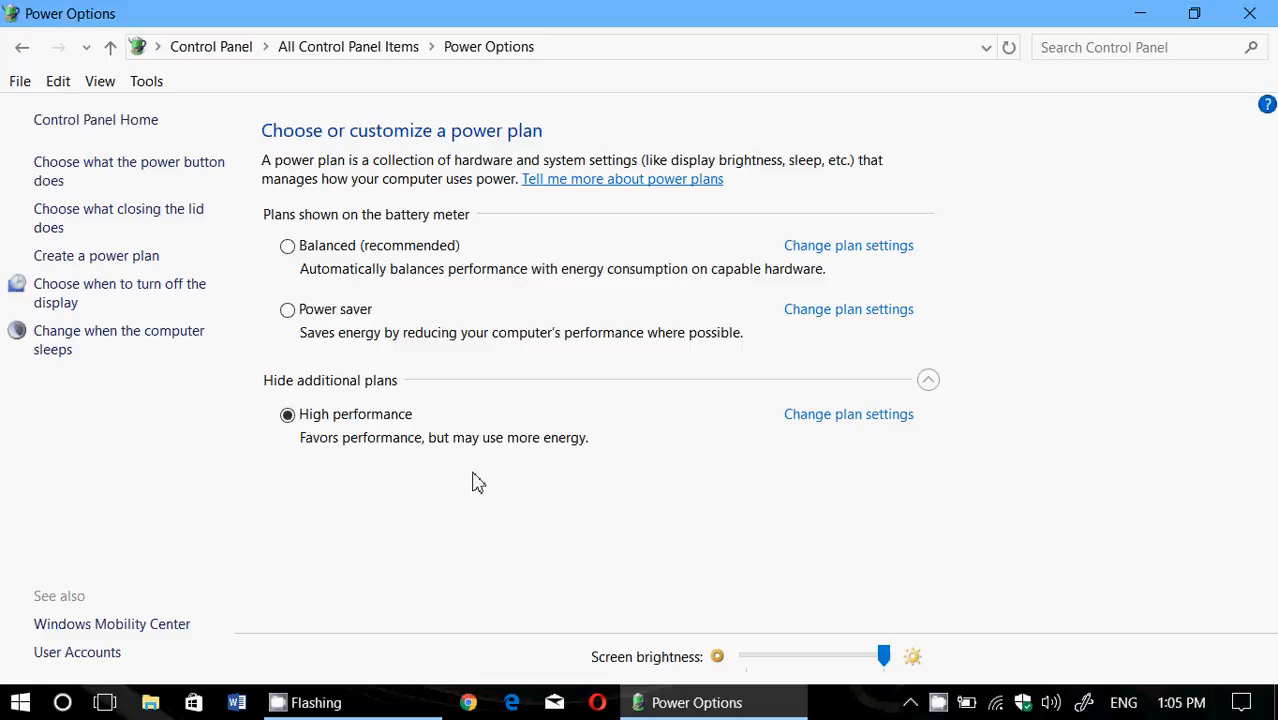
mouse_move(287, 246)
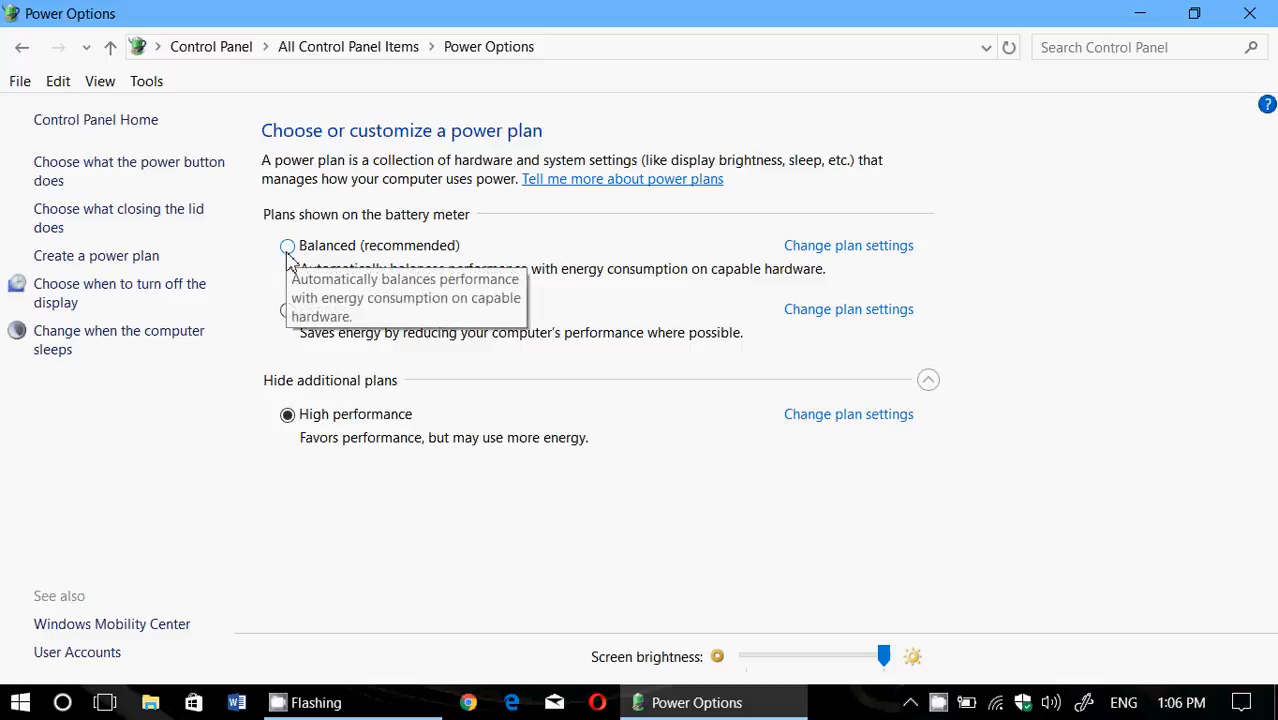
Select the Balanced (recommended) power plan
click(287, 245)
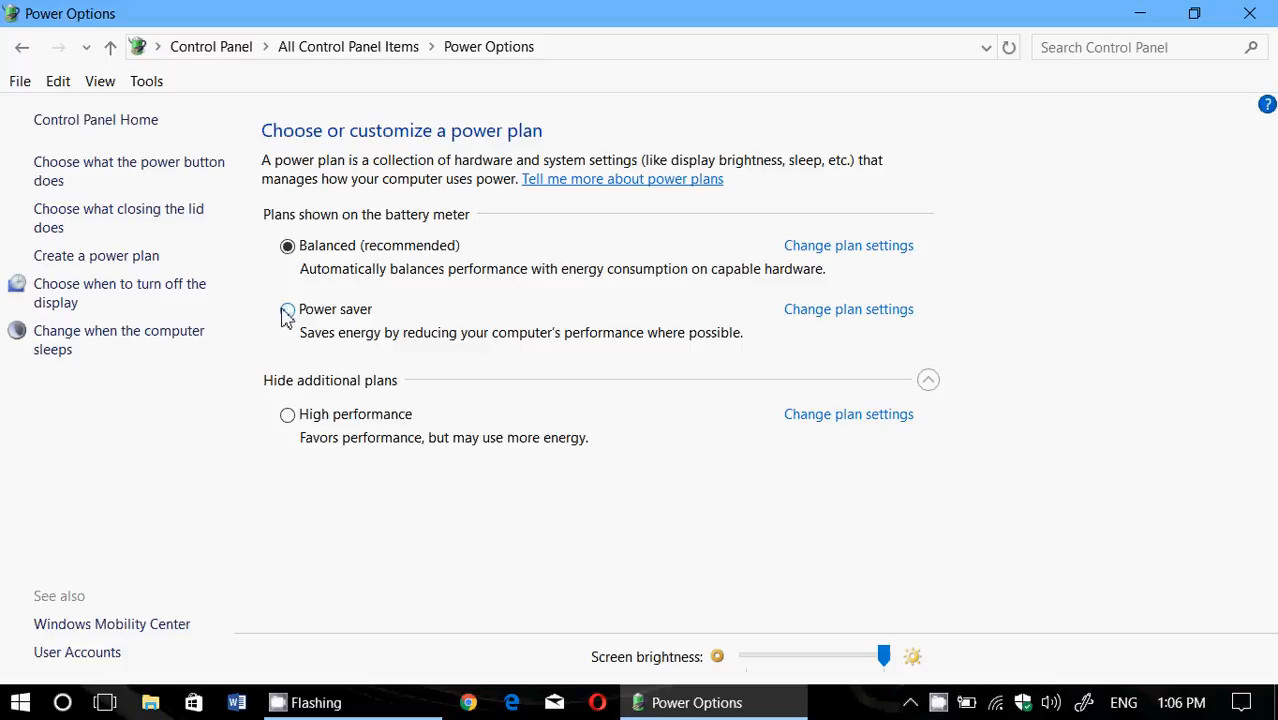
click(287, 309)
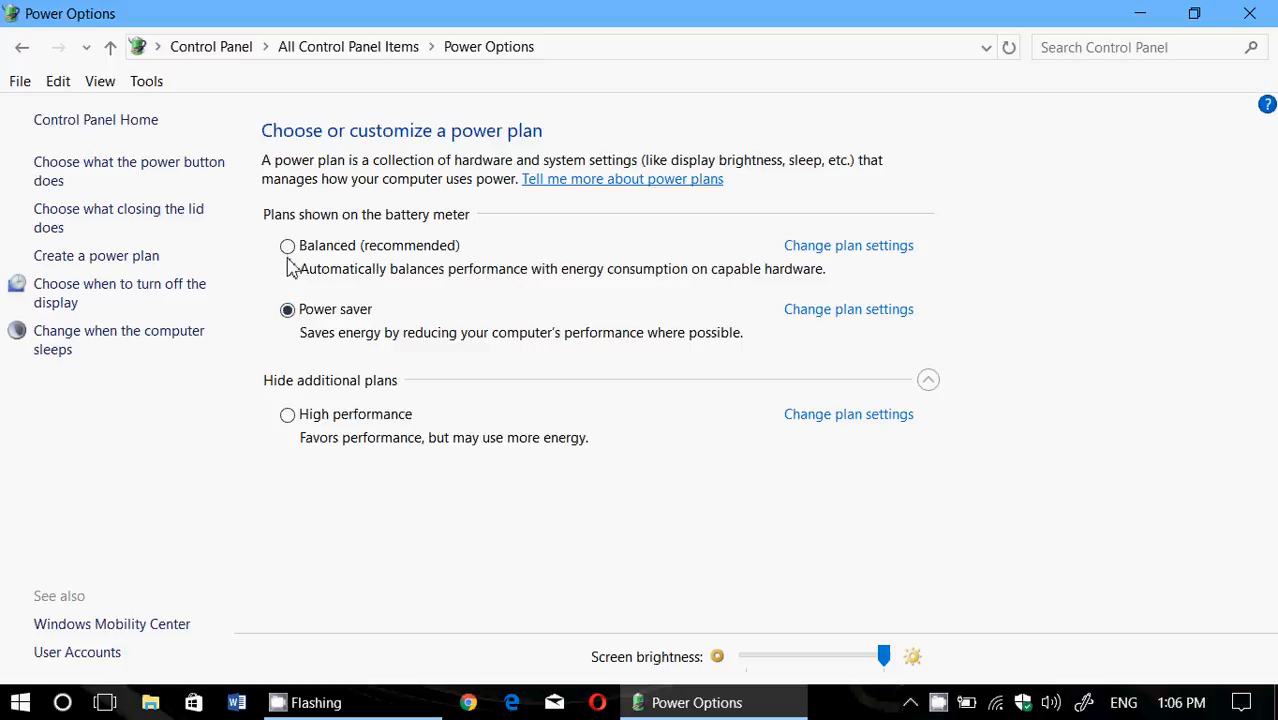
click(287, 245)
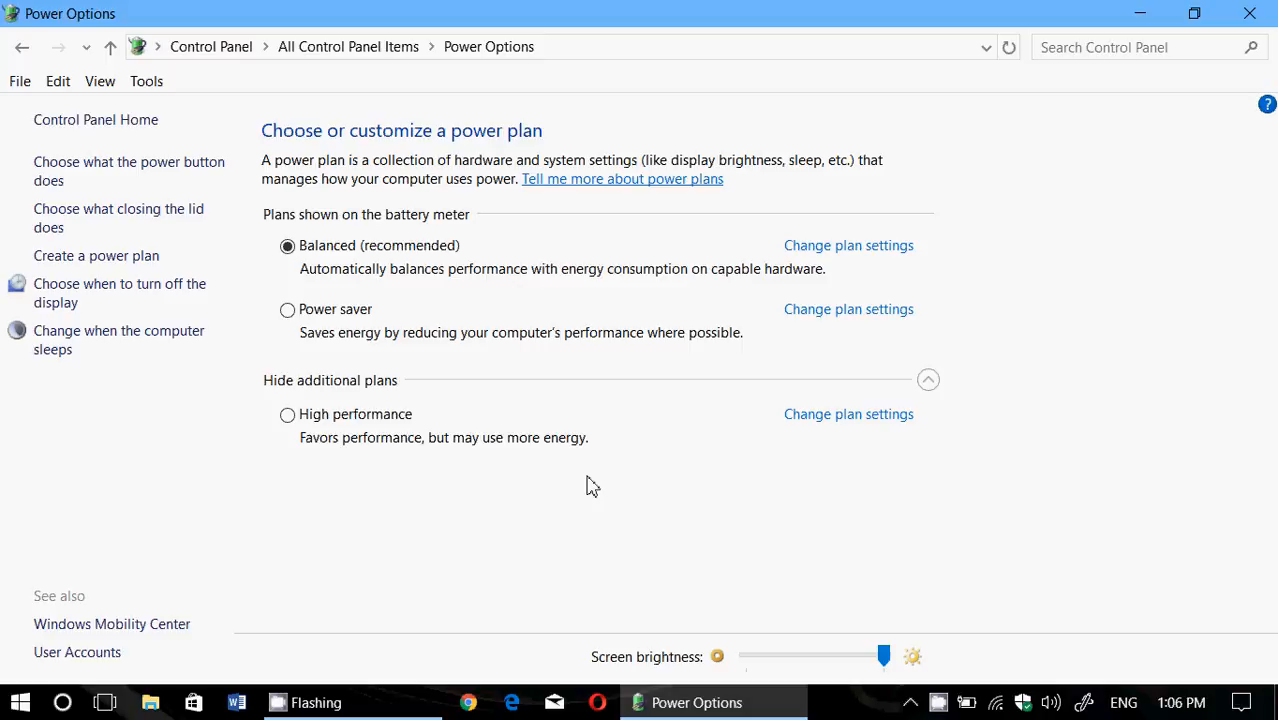
mouse_move(1030, 460)
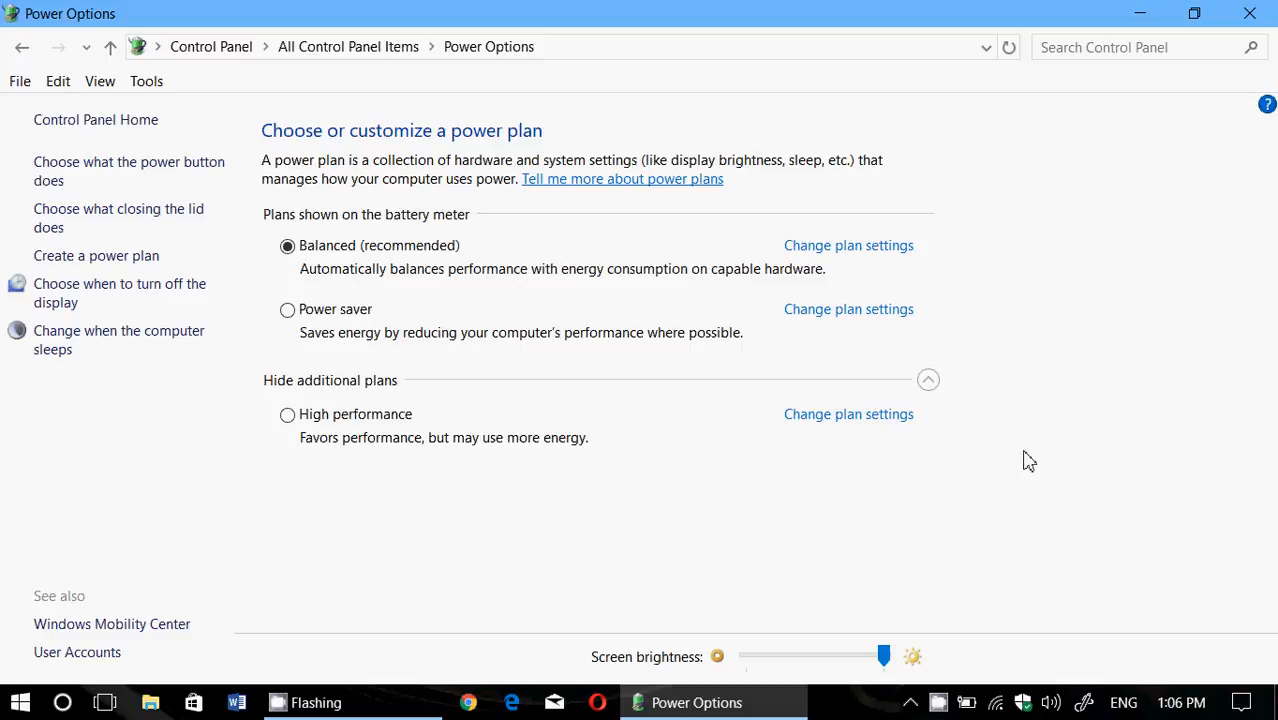